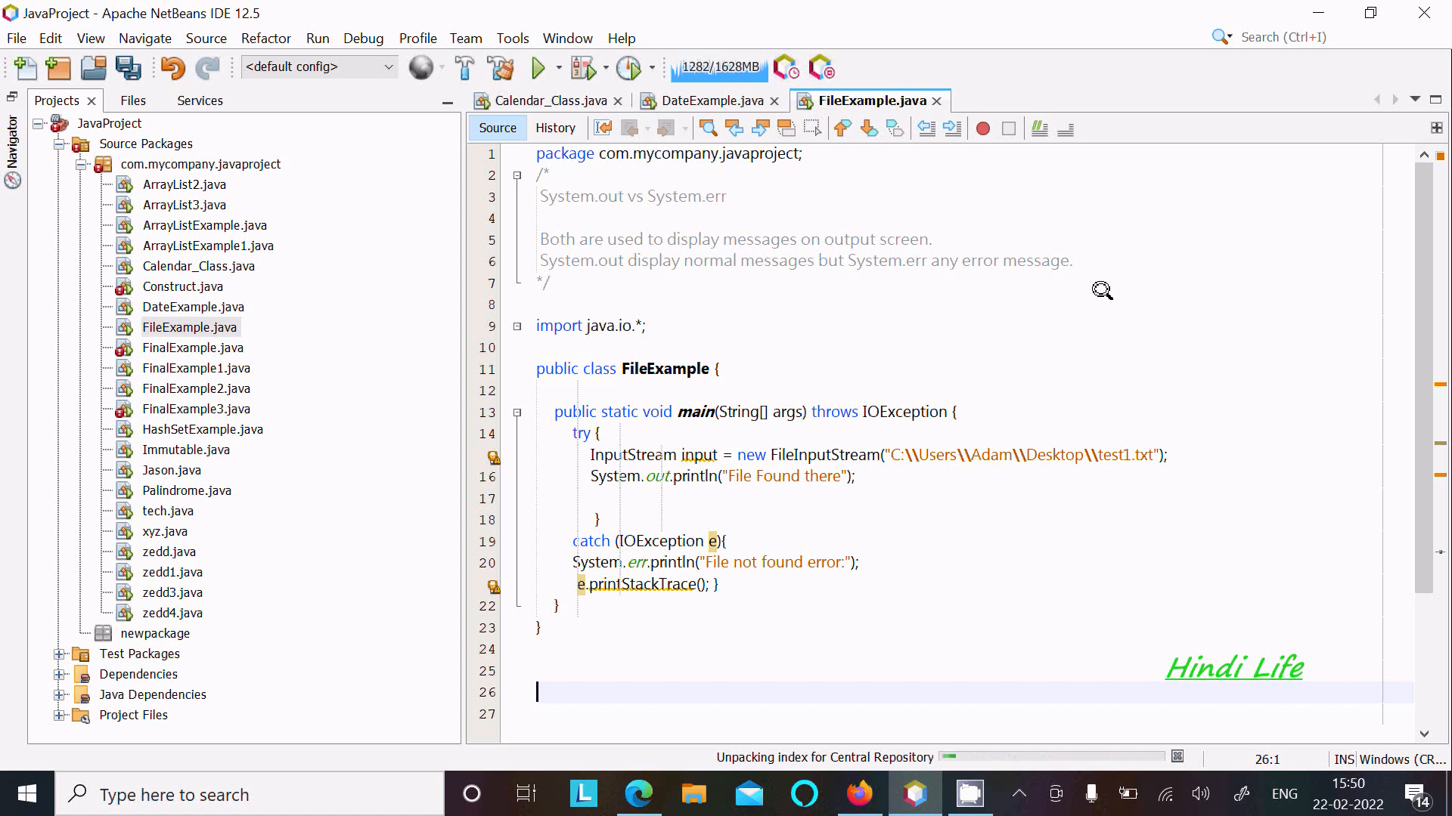
{"action": "mouse_move", "coordinate": [806, 334]}
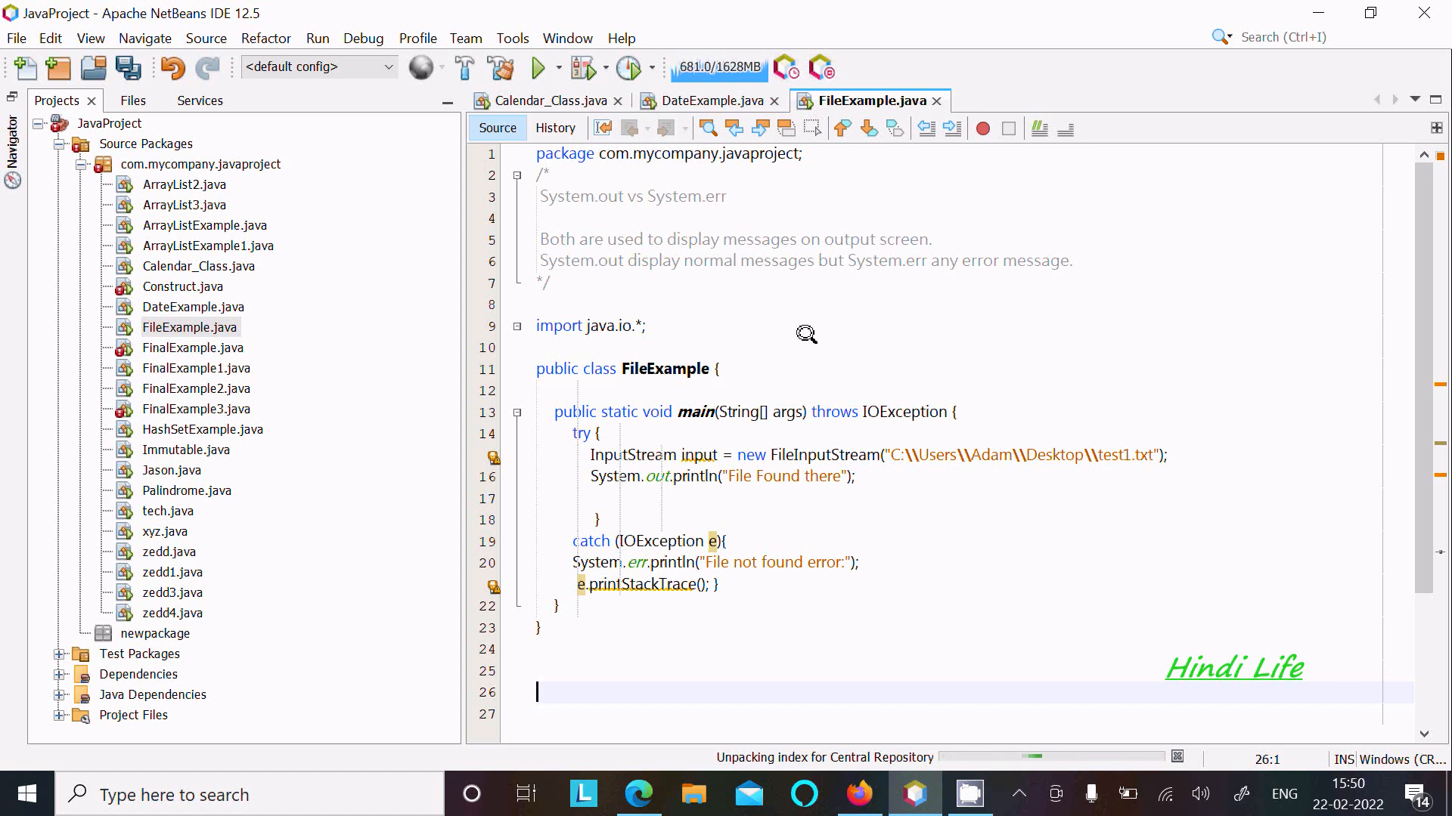
{"action": "mouse_move", "coordinate": [658, 208]}
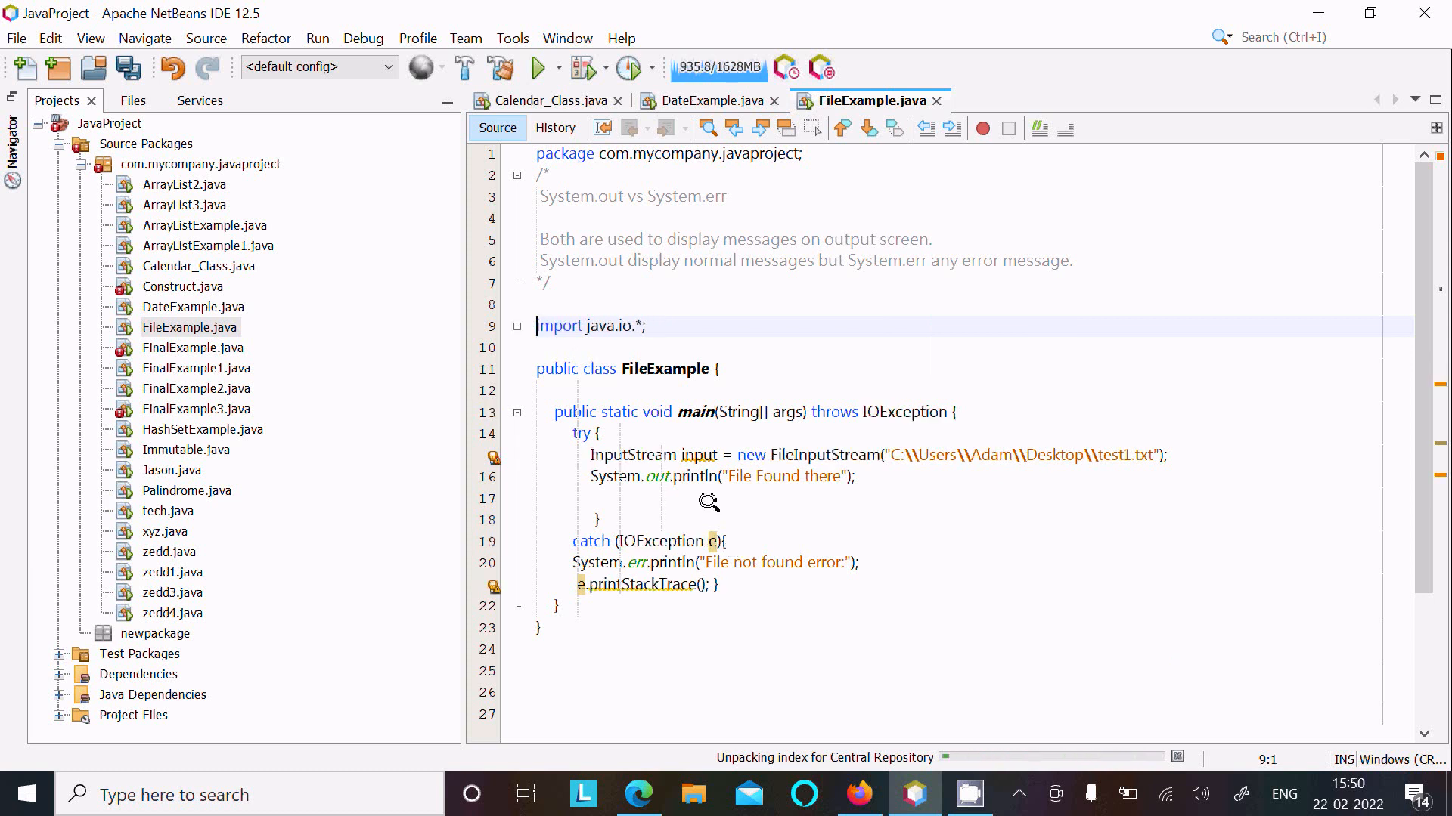
{"action": "mouse_move", "coordinate": [680, 233]}
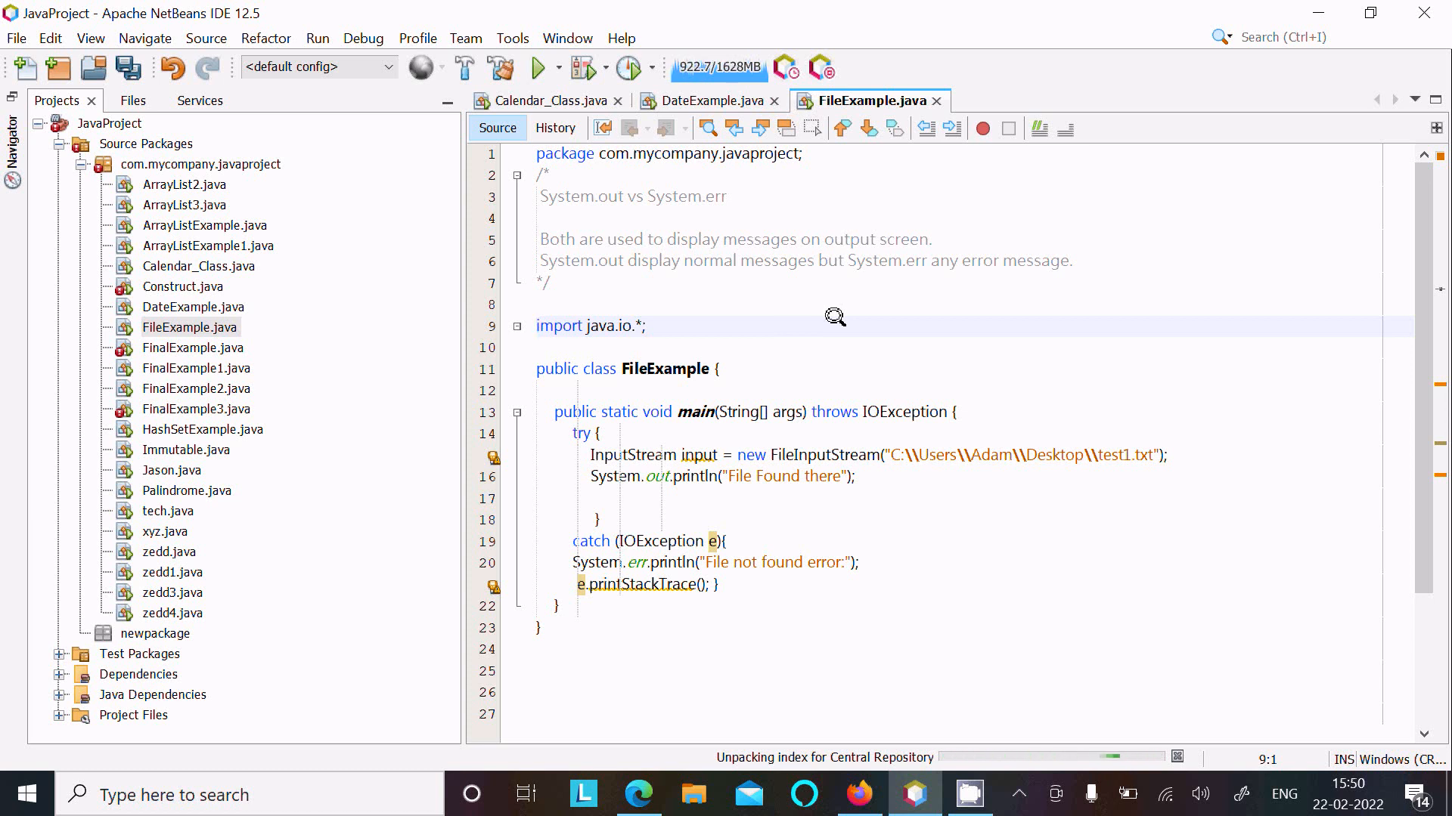
- Run FileExample from the editor and edit the file name in the path, appending '1'
{"action": "left_click", "coordinate": [535, 326]}
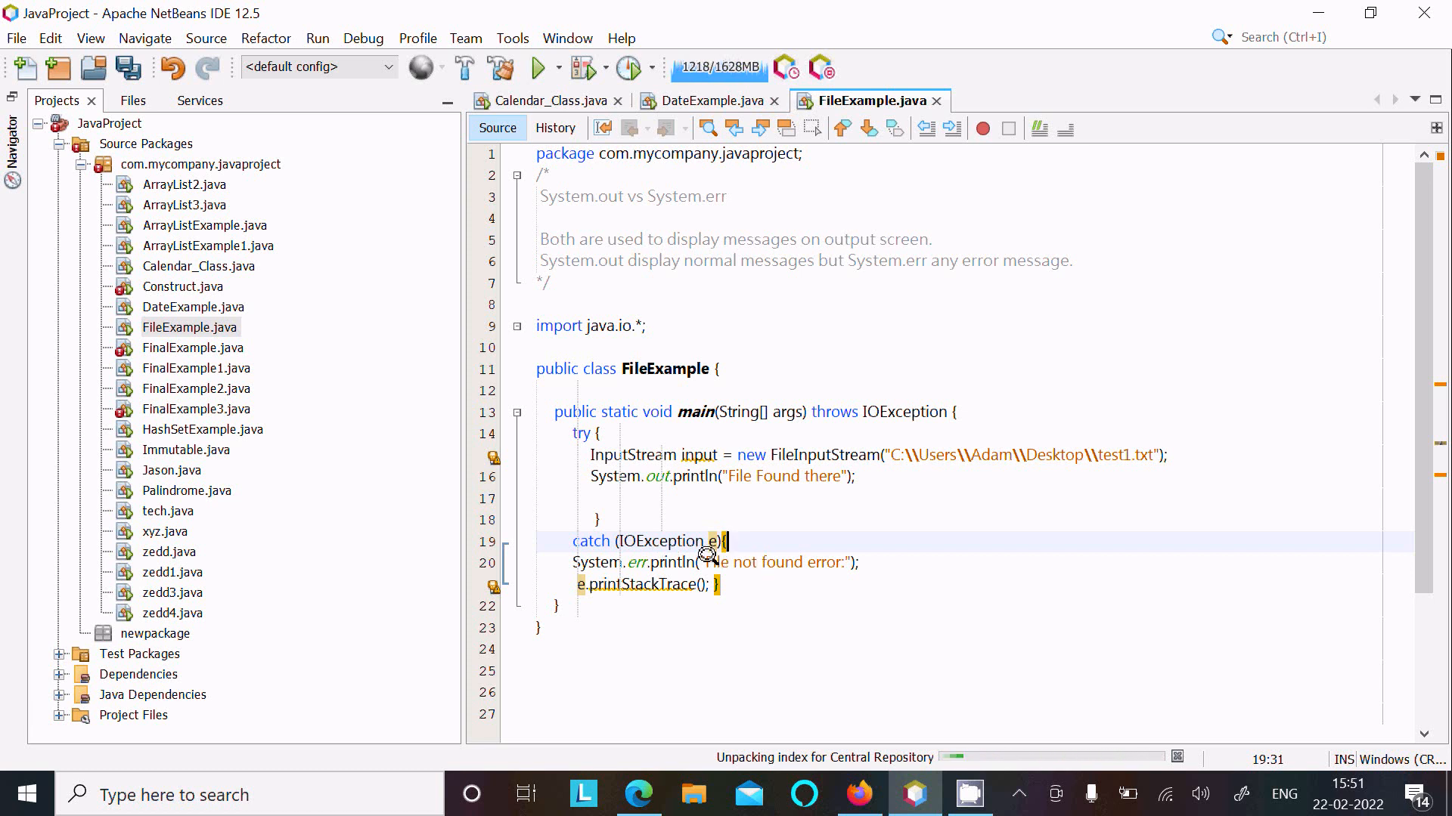
{"action": "mouse_move", "coordinate": [802, 453]}
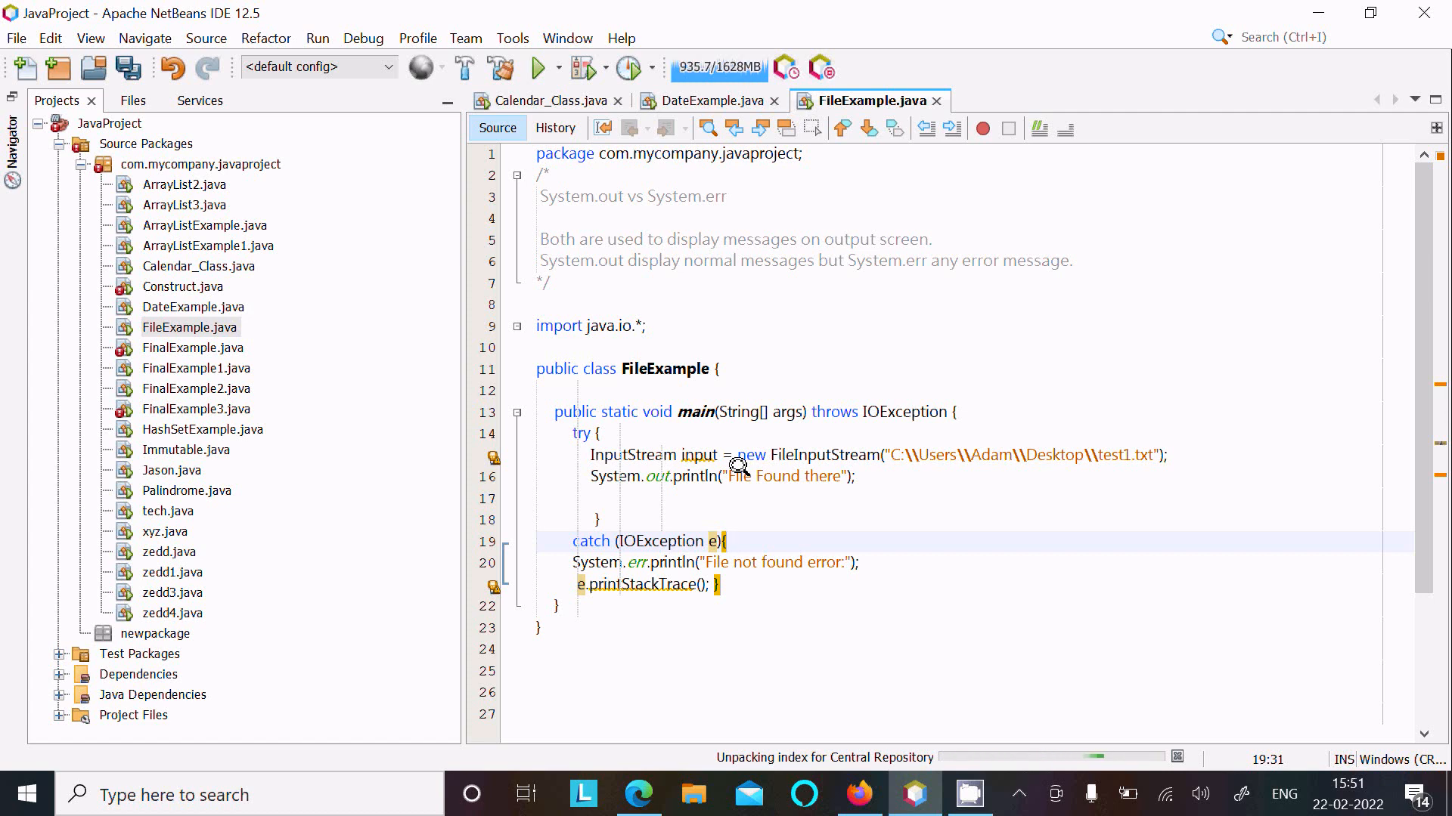
{"action": "right_click", "coordinate": [732, 467]}
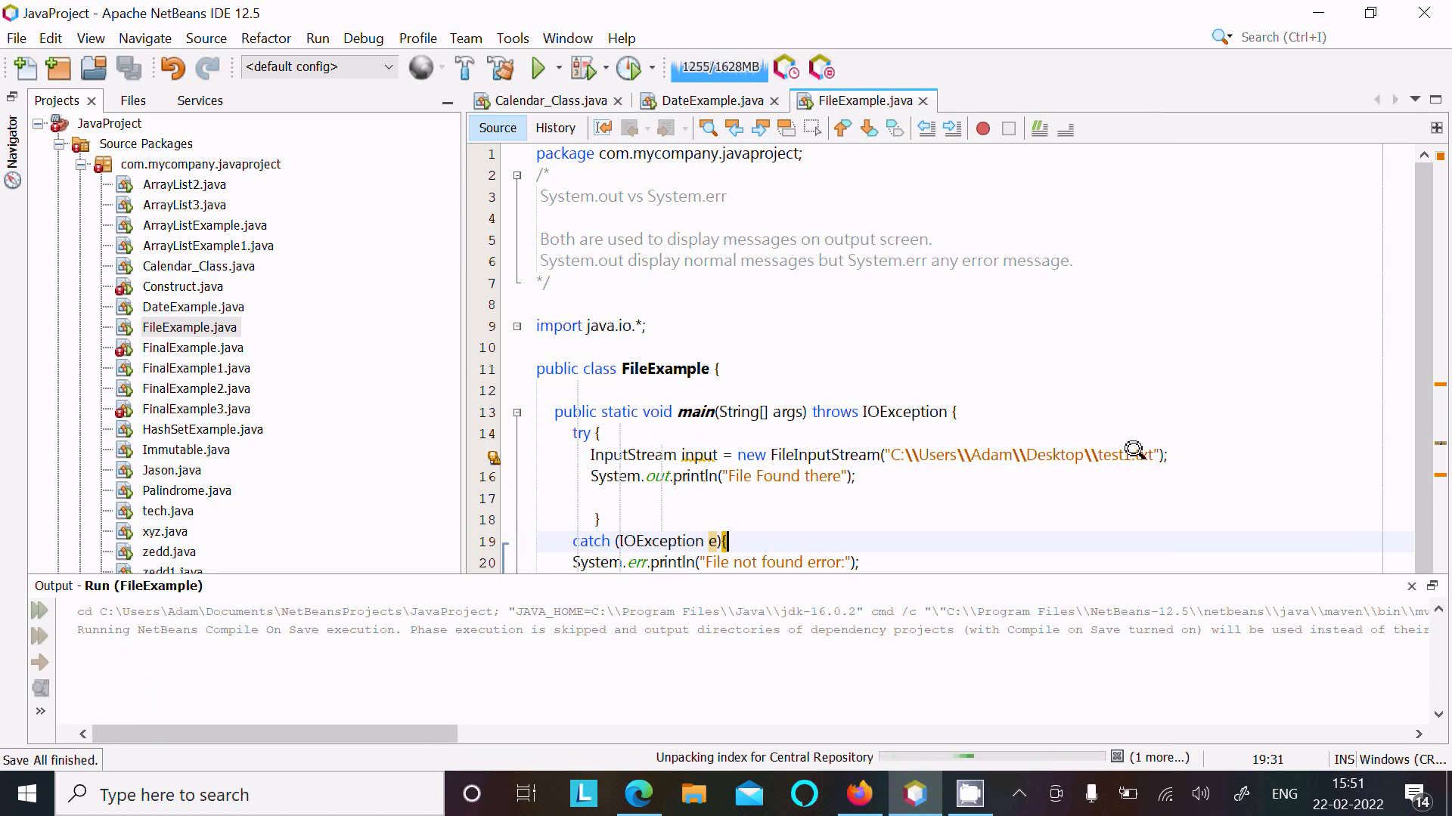
{"action": "left_click", "coordinate": [541, 68]}
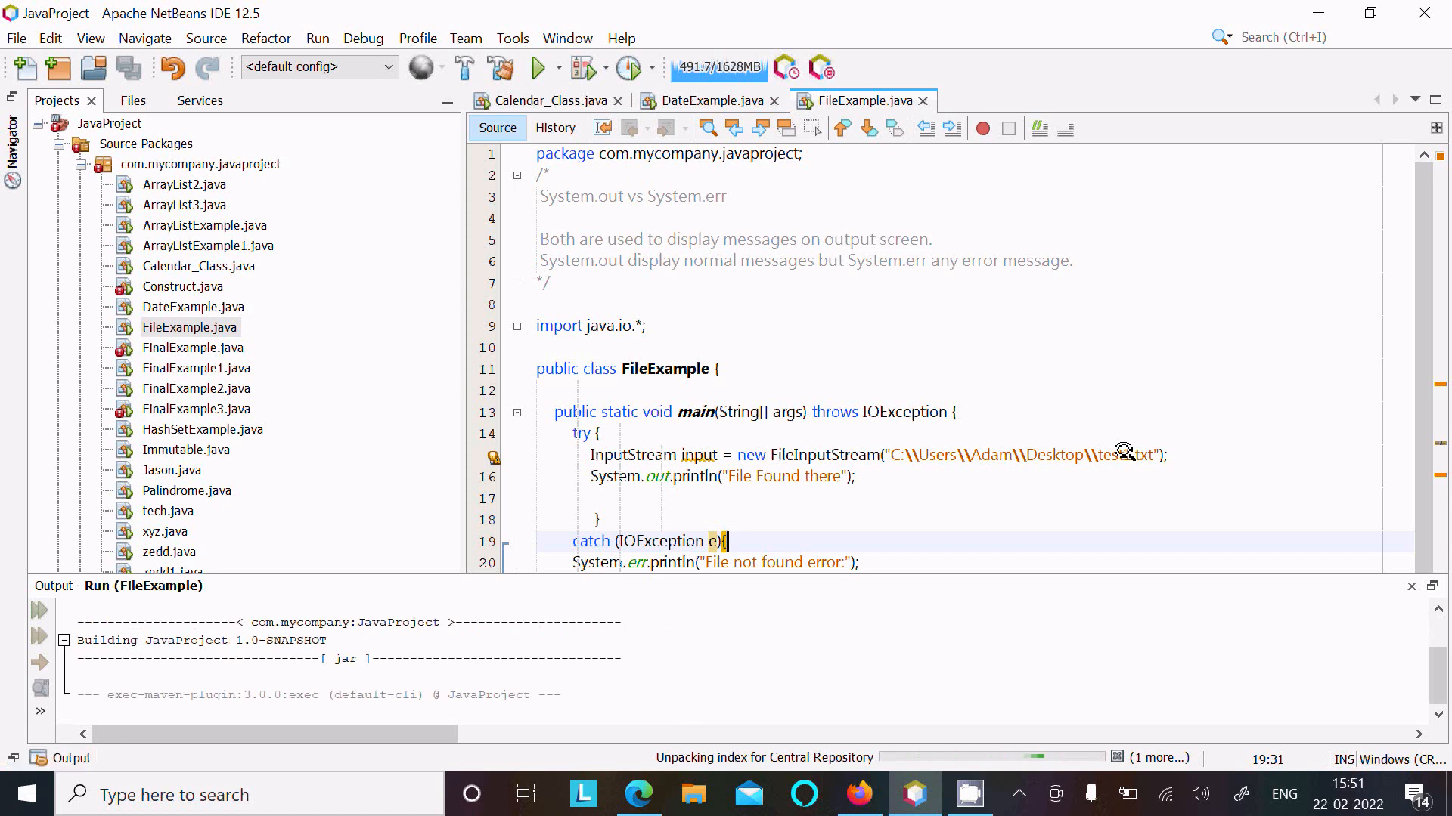
{"action": "left_click", "coordinate": [541, 68]}
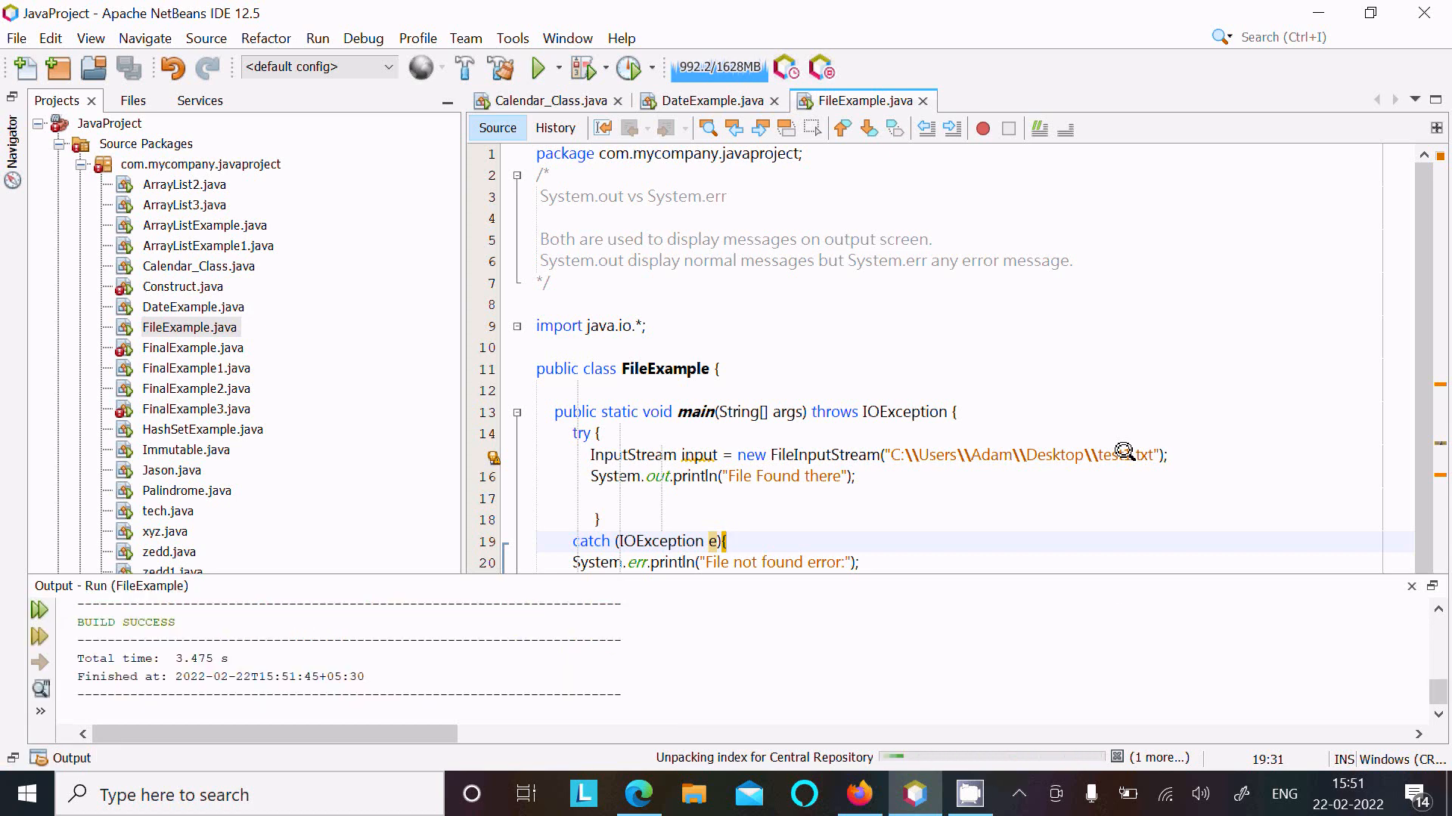
{"action": "type", "text": "1"}
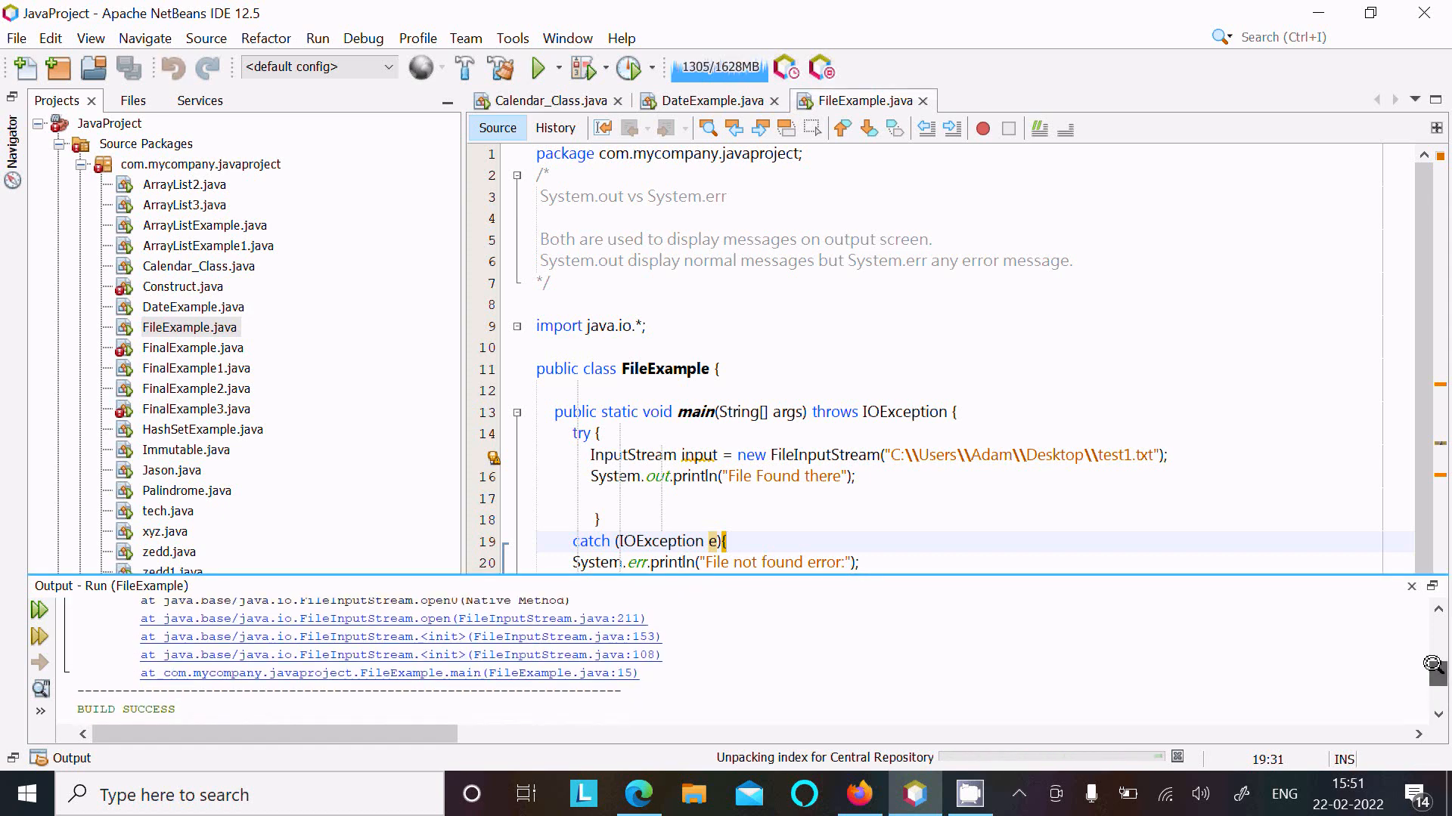
{"action": "left_click", "coordinate": [542, 68]}
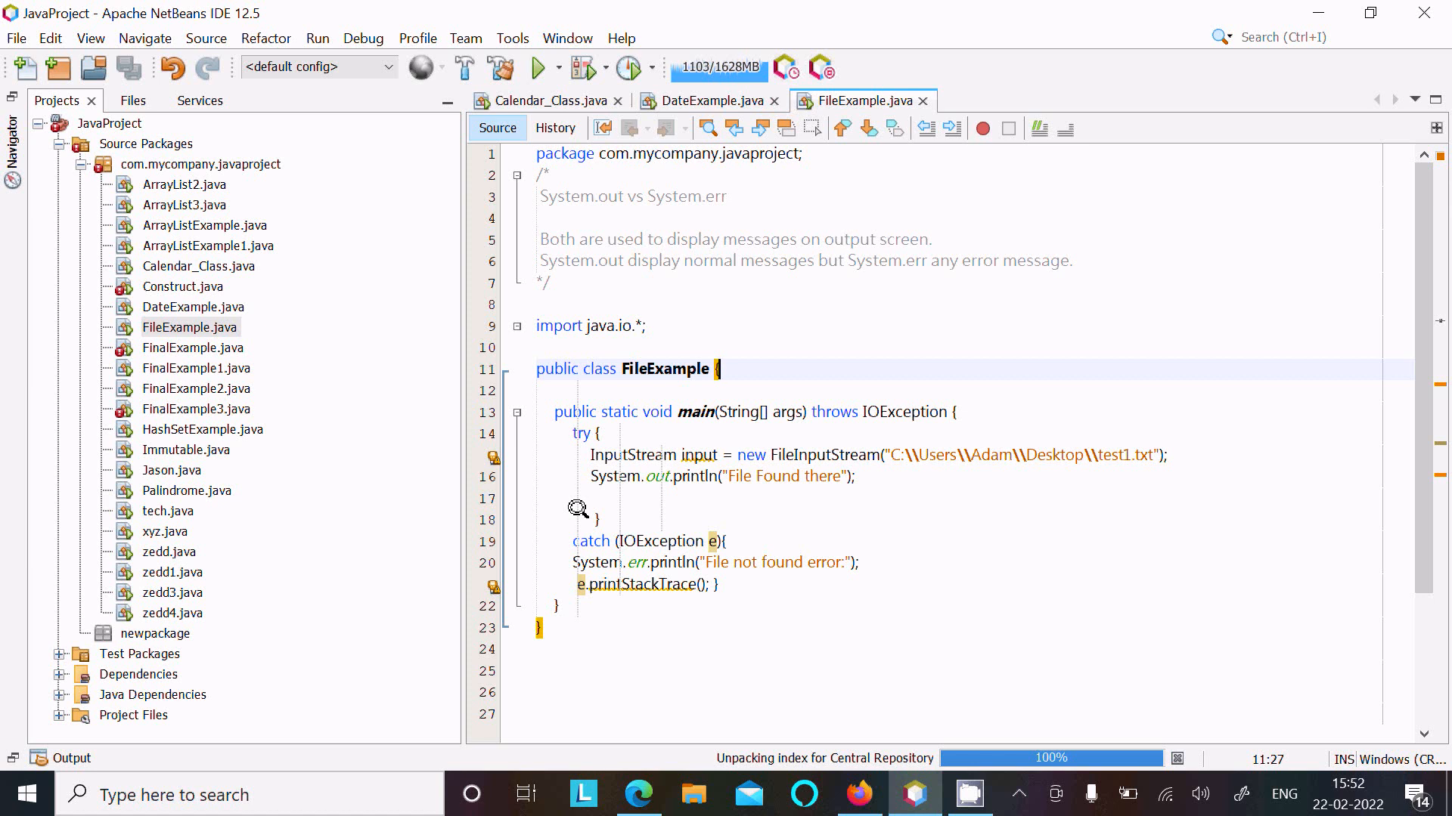
{"action": "mouse_move", "coordinate": [686, 496]}
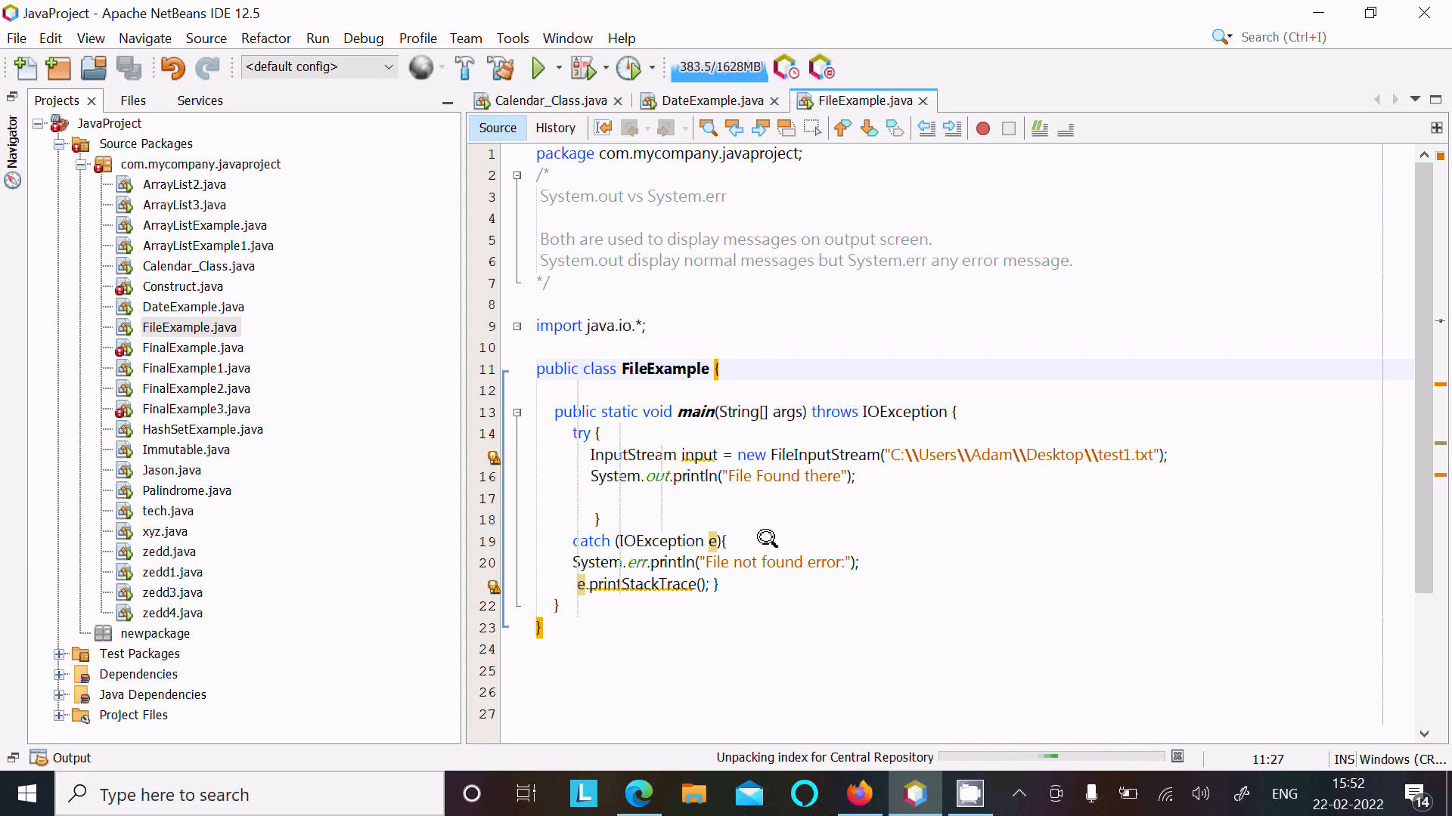
{"action": "mouse_move", "coordinate": [851, 226]}
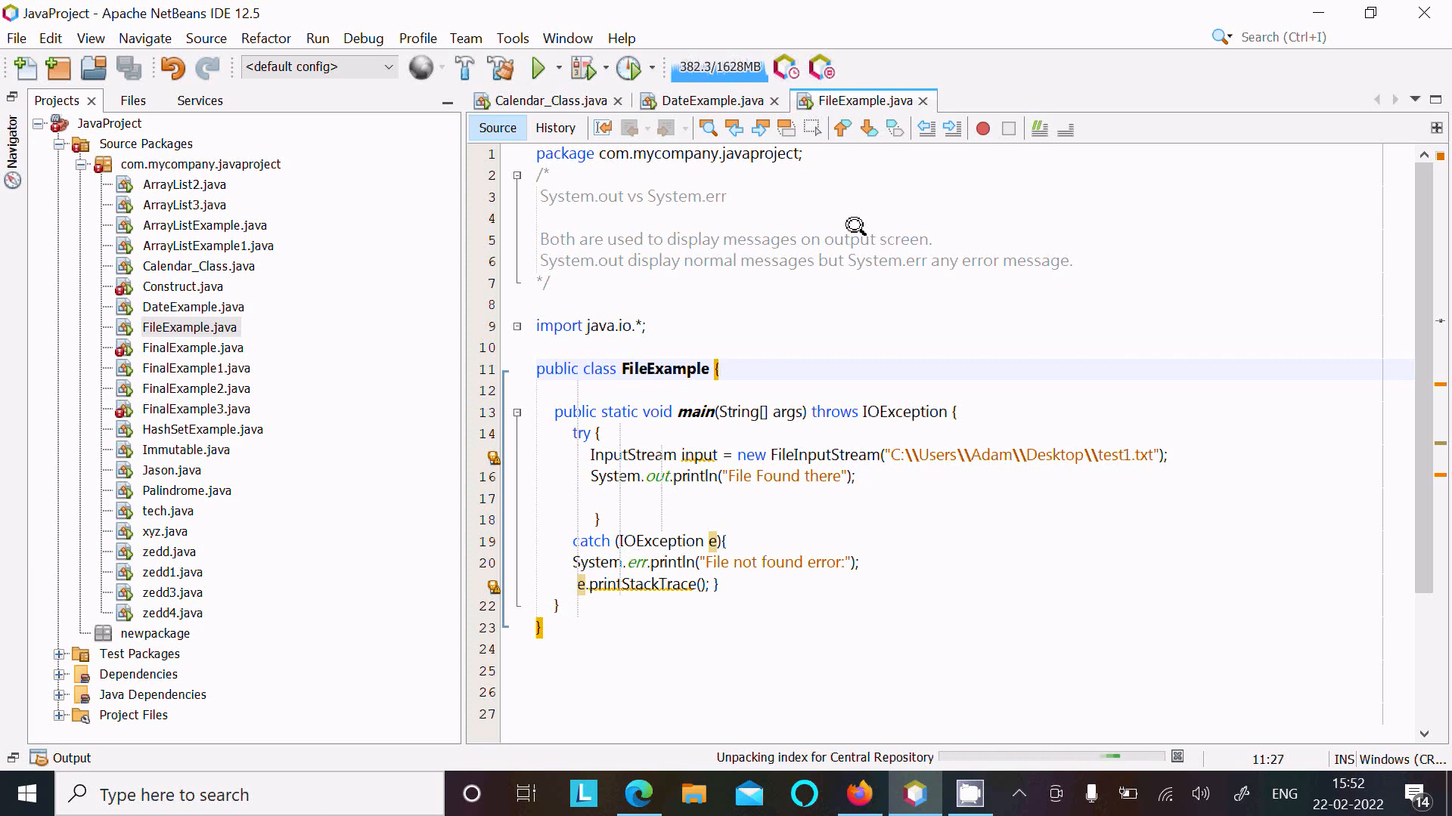
{"action": "mouse_move", "coordinate": [877, 300]}
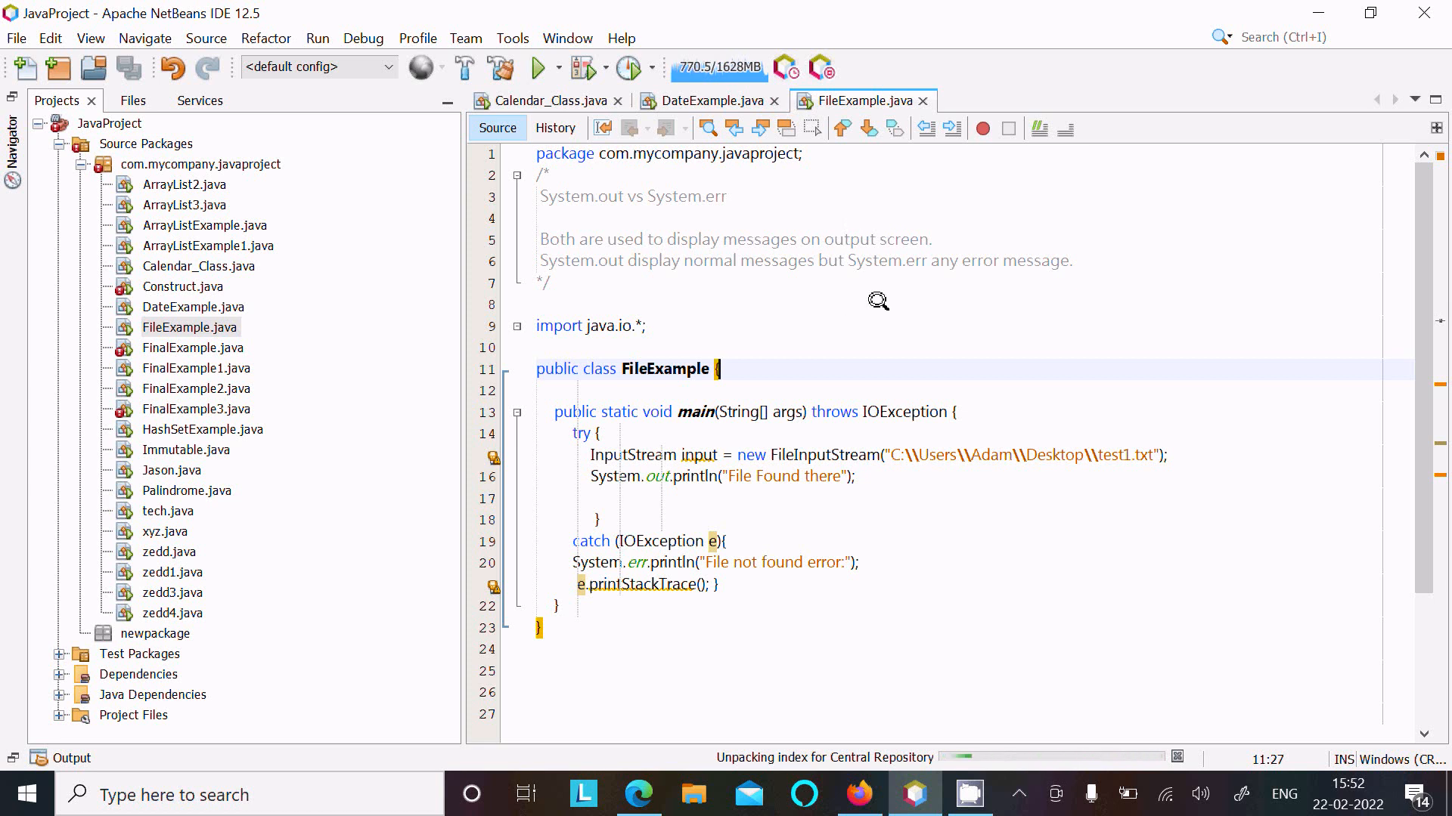
{"action": "mouse_move", "coordinate": [680, 257]}
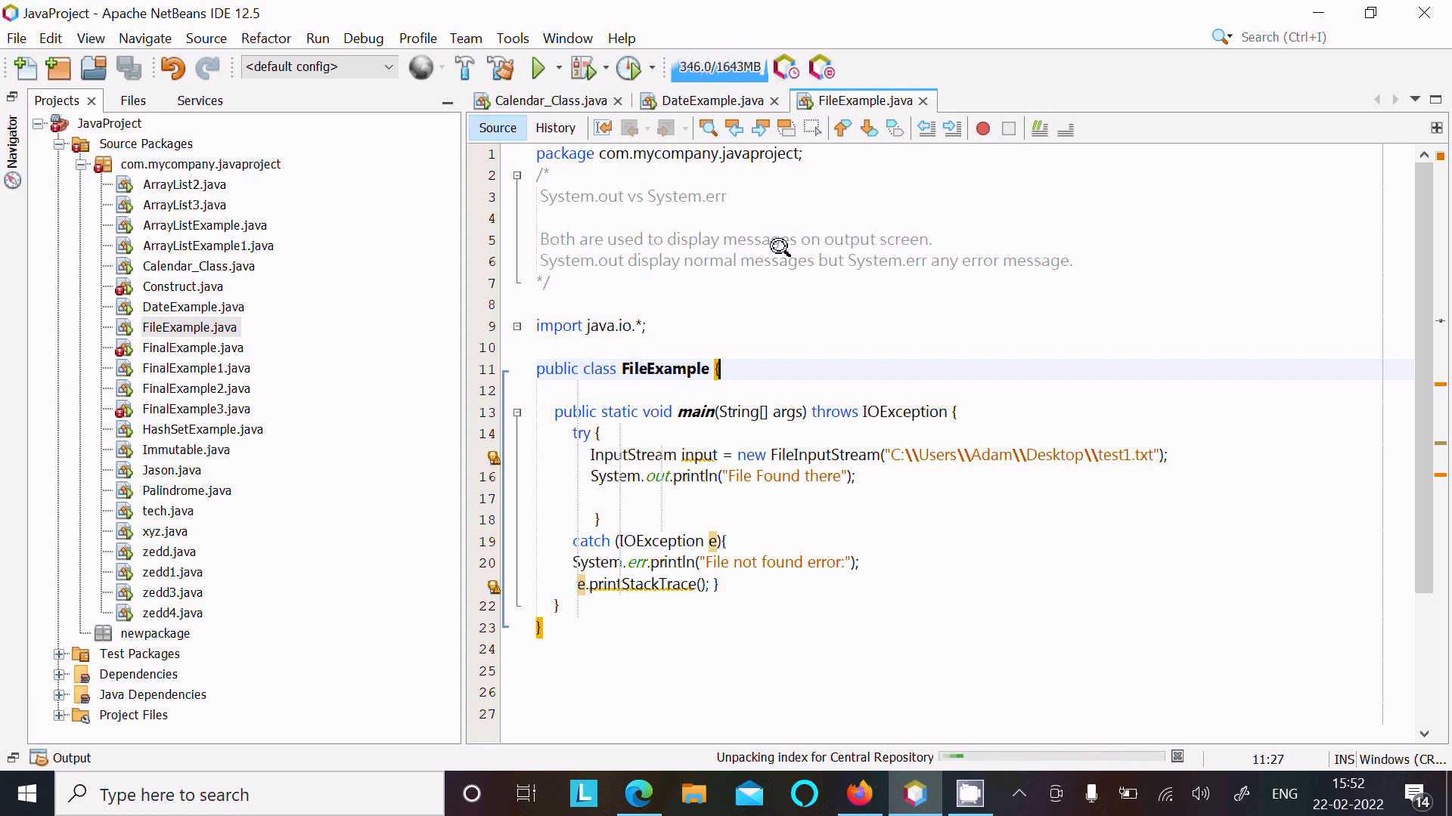
{"action": "mouse_move", "coordinate": [741, 275]}
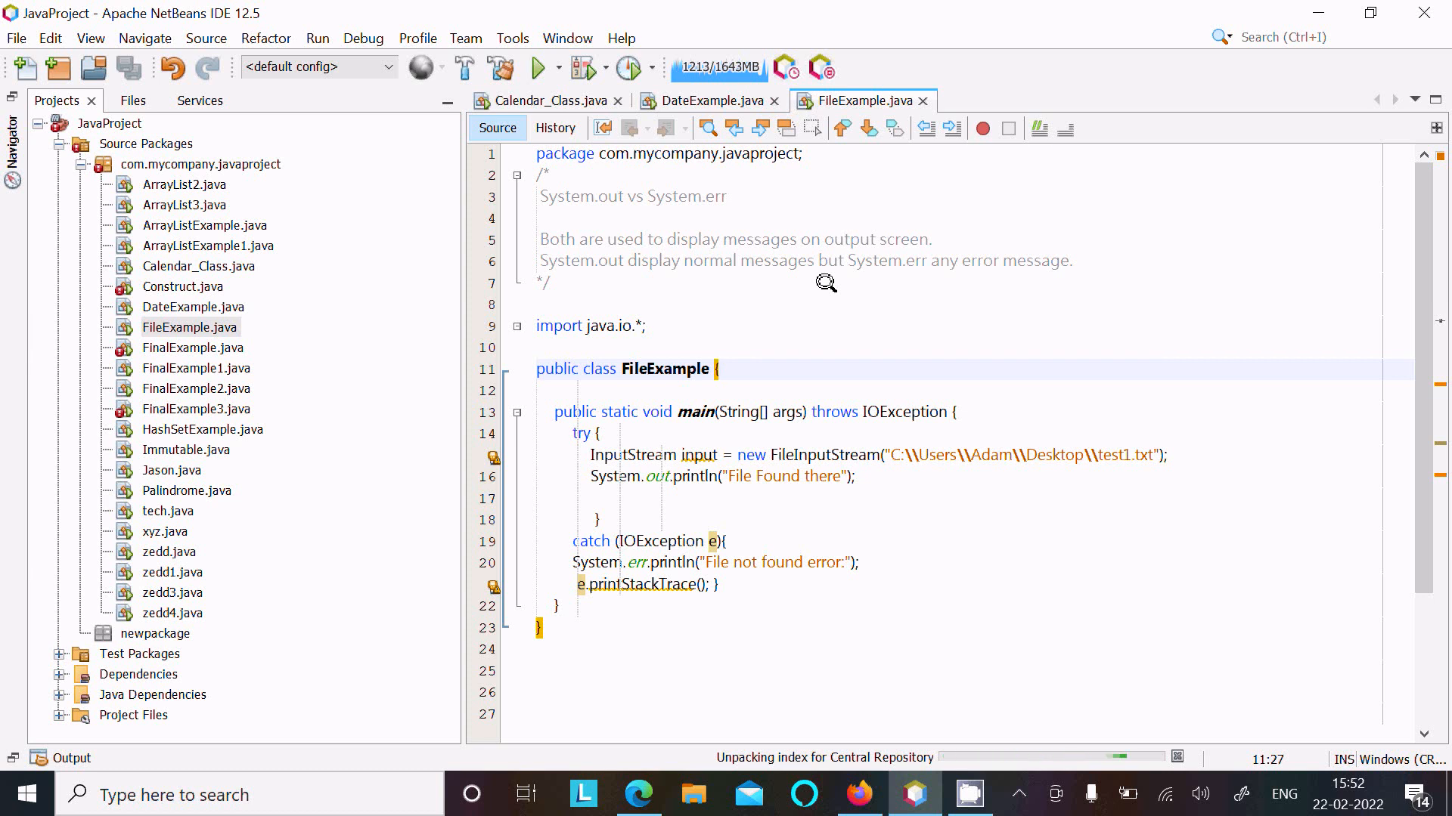
{"action": "mouse_move", "coordinate": [929, 278]}
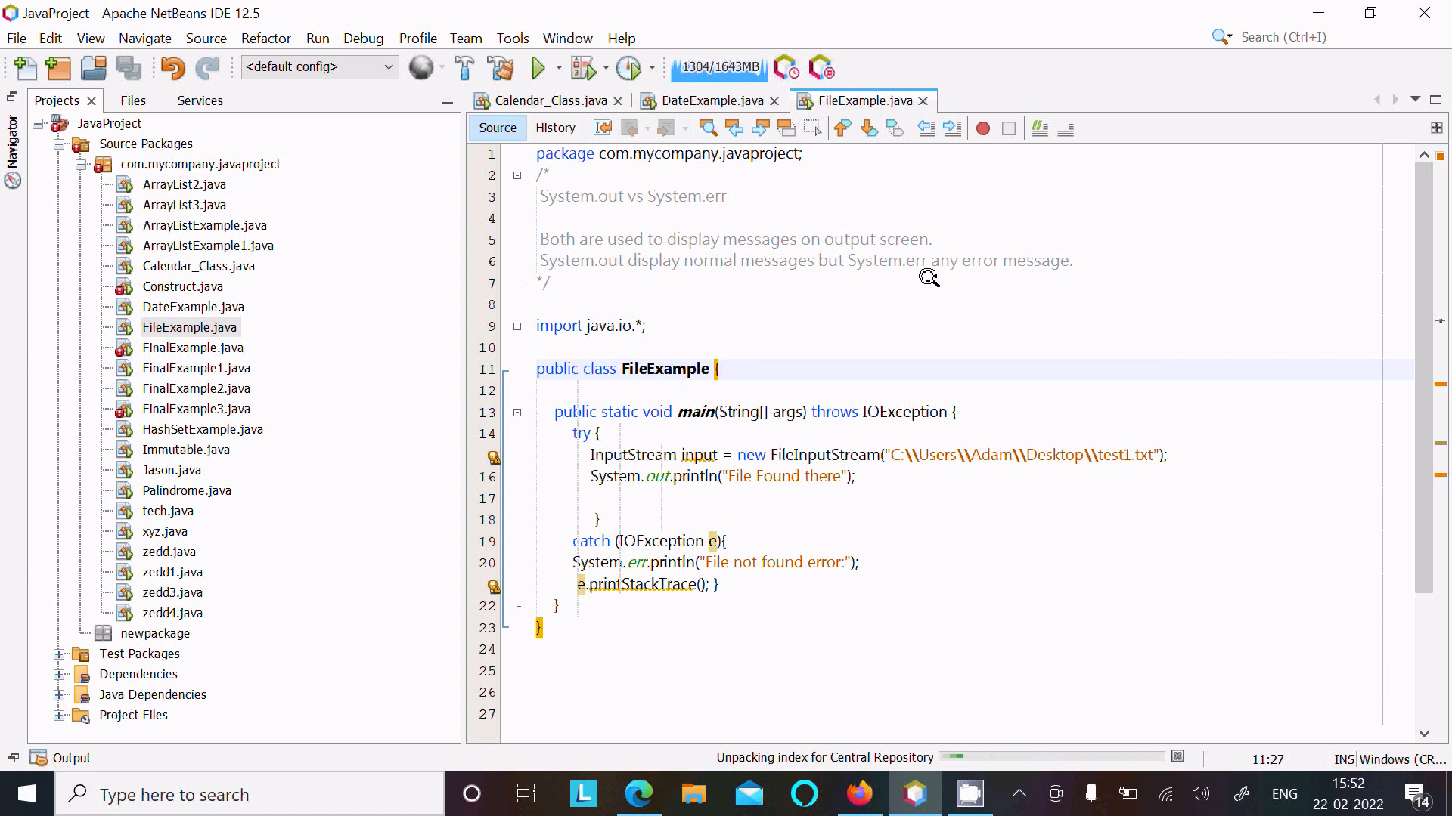
{"action": "mouse_move", "coordinate": [687, 553]}
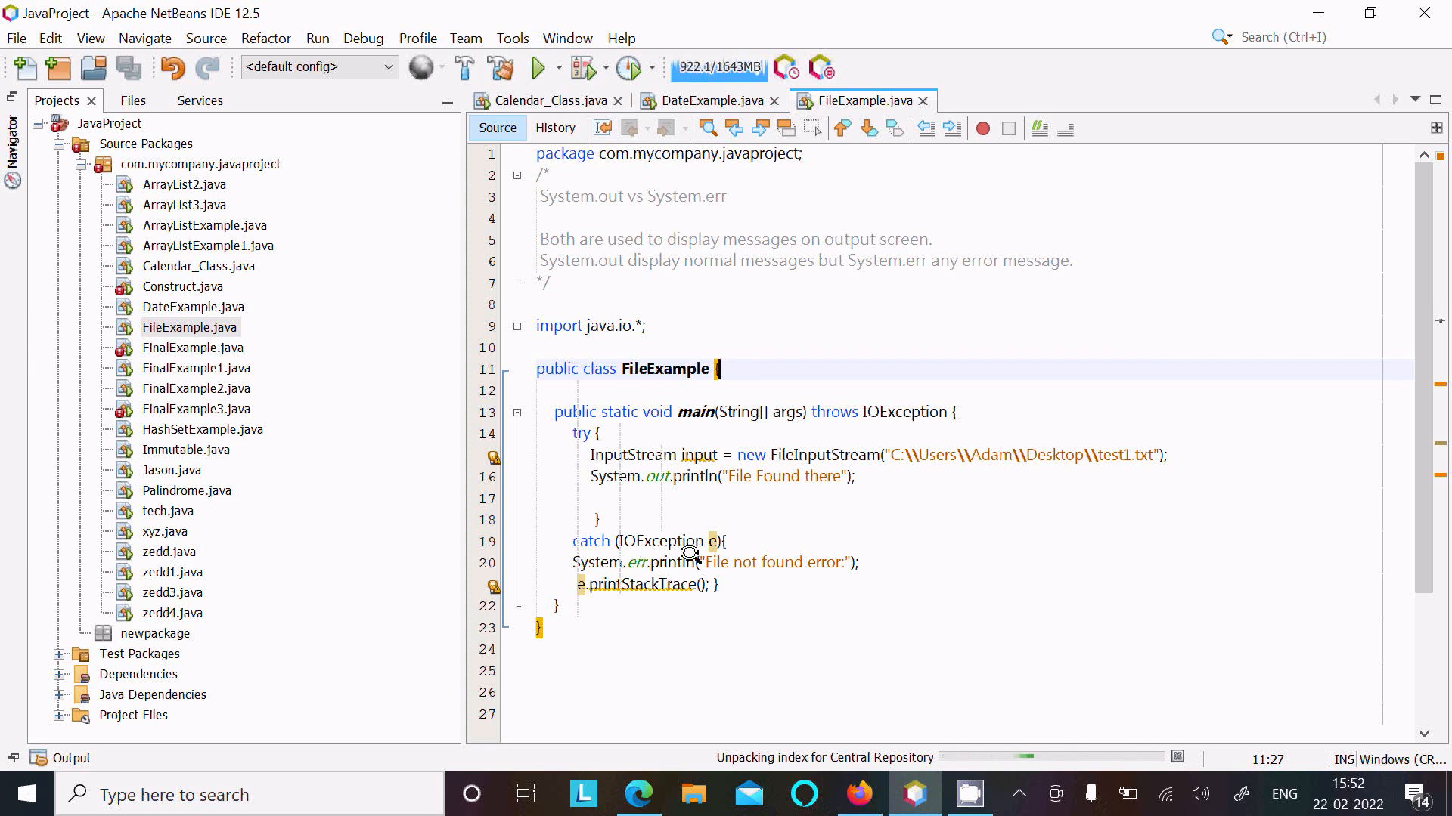
{"action": "left_click", "coordinate": [560, 645]}
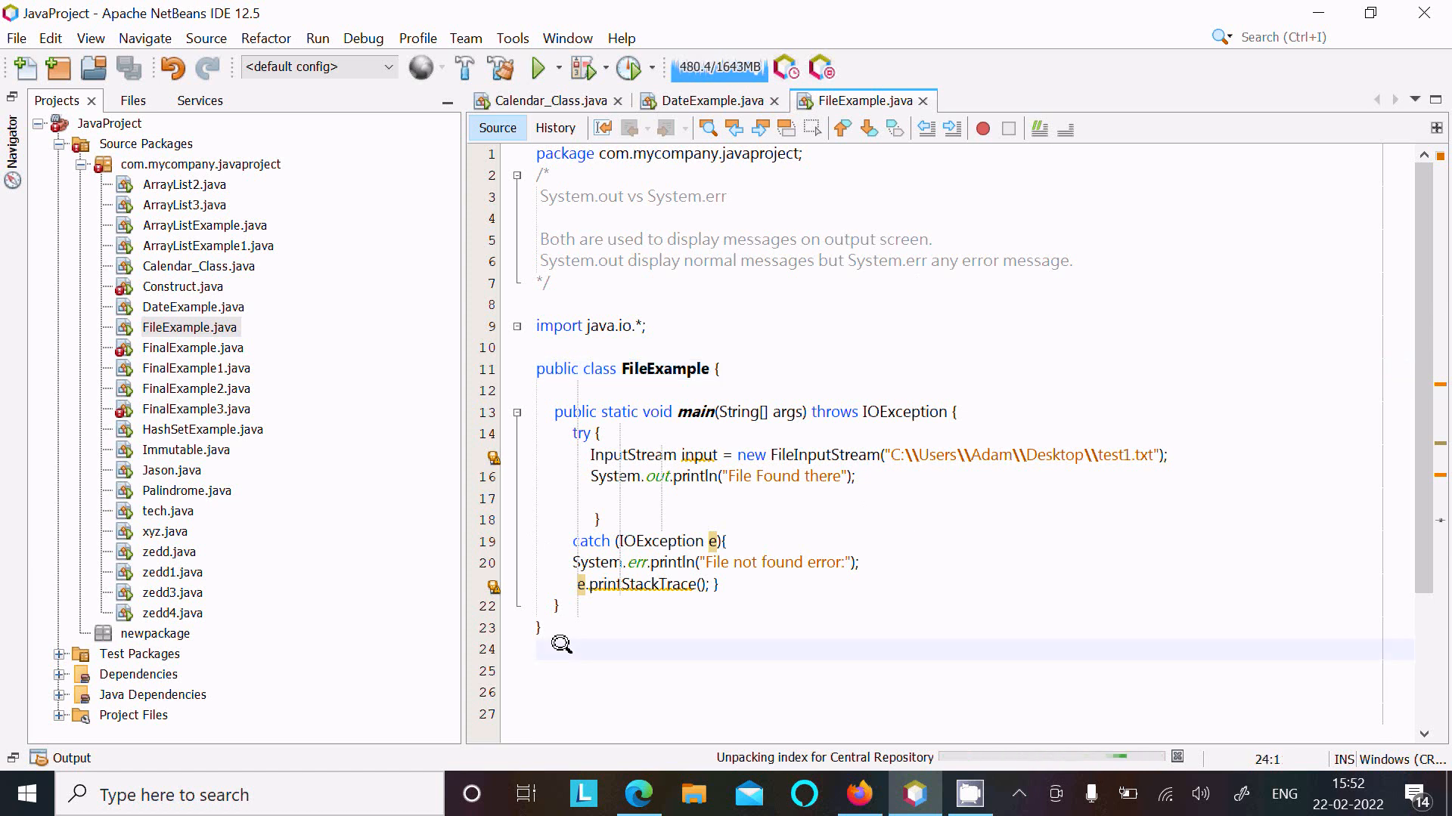